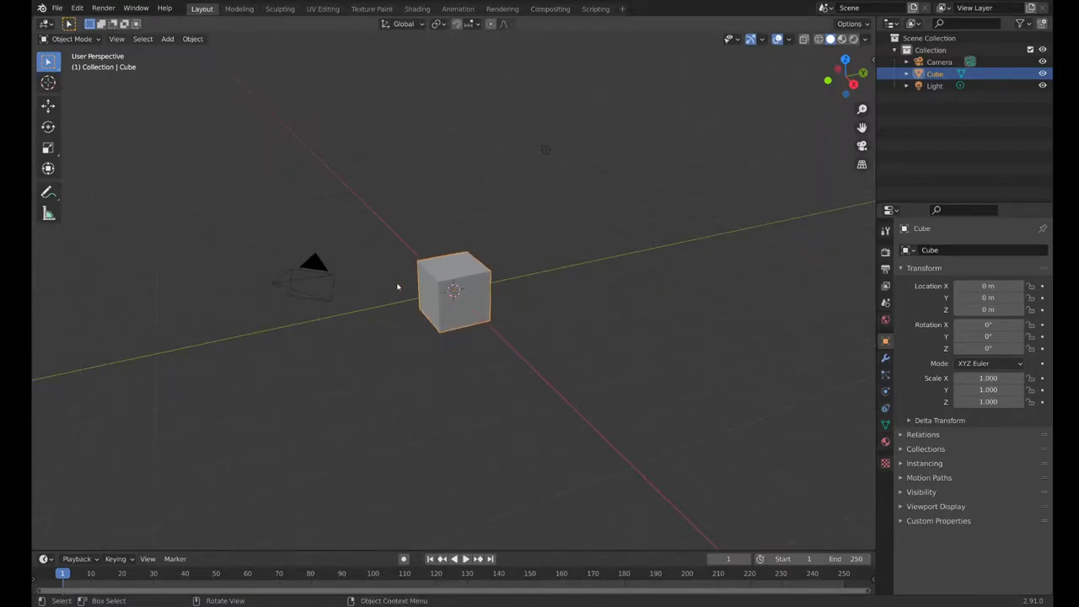
mouse_move(465, 87)
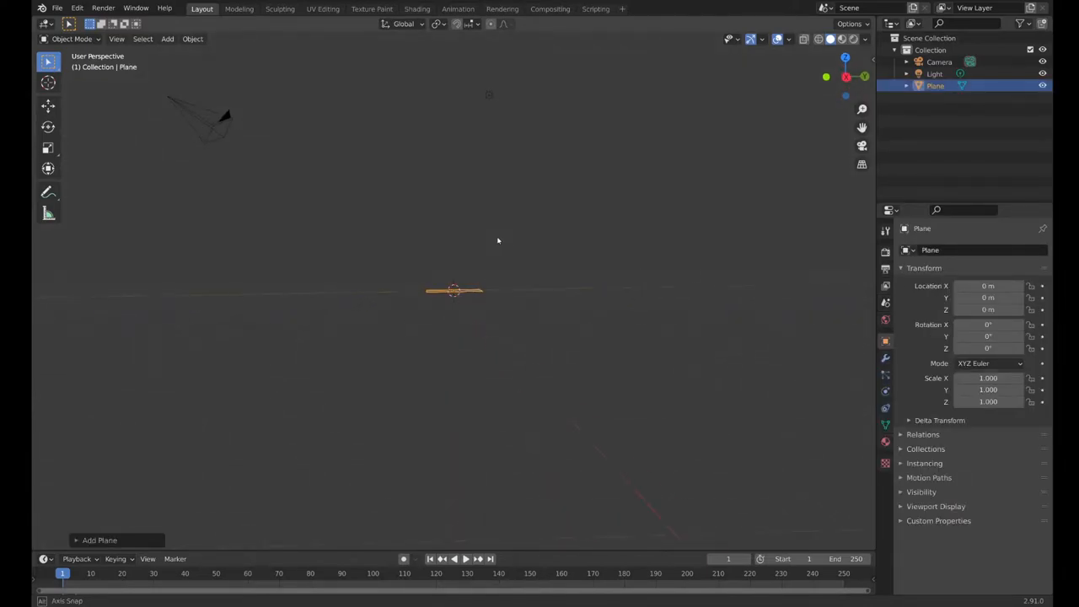
Step: Swap the default cube for a plane and look down over the whole scene
left_click_drag(497, 240, 488, 281)
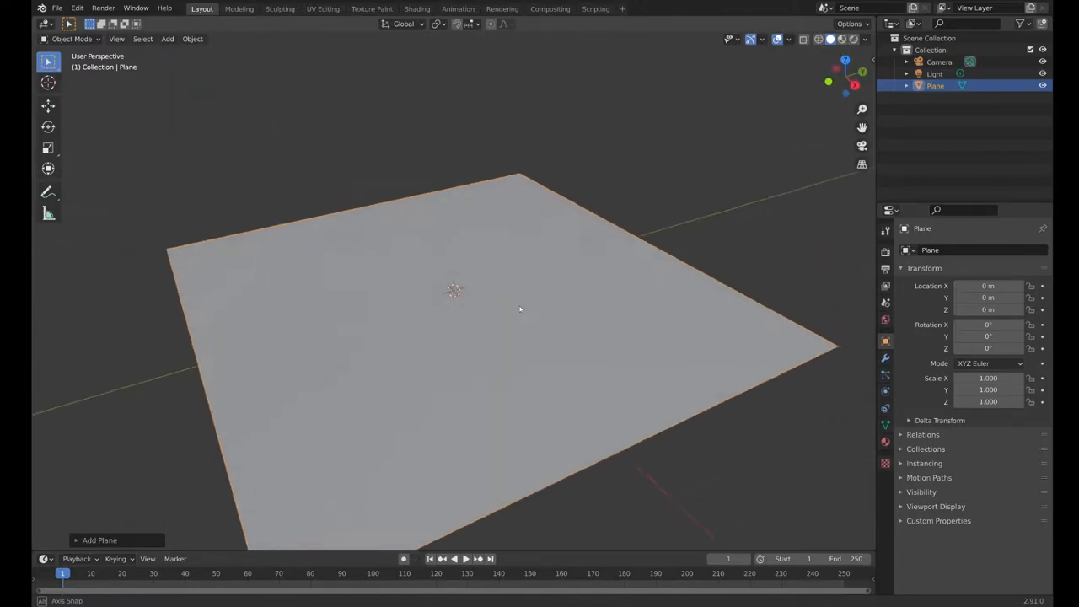
key("s")
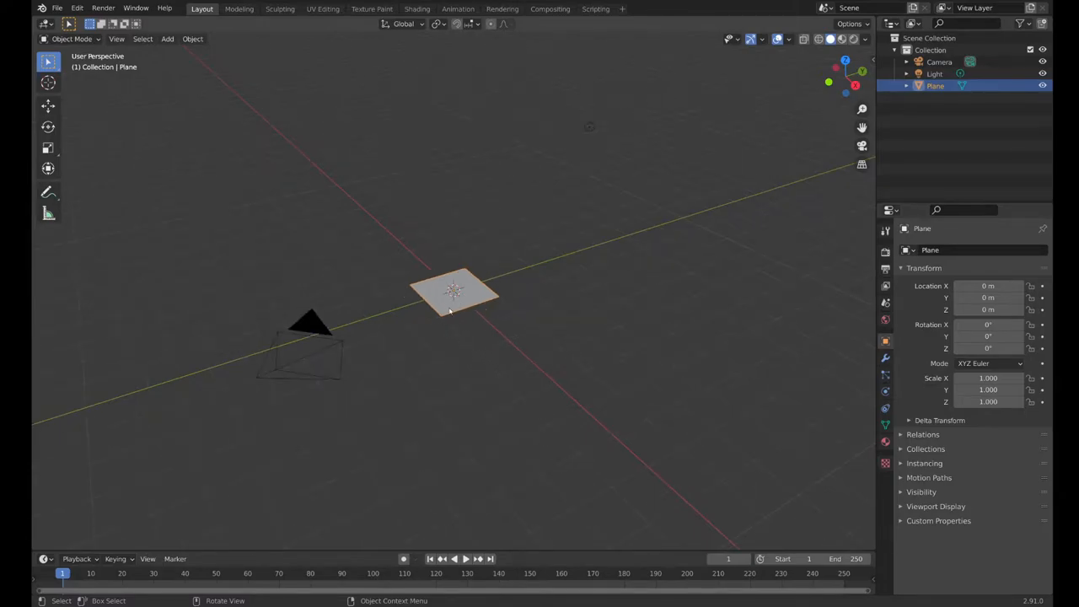
Step: Scale the plane by 20 on all axes and enter Edit Mode
key("s")
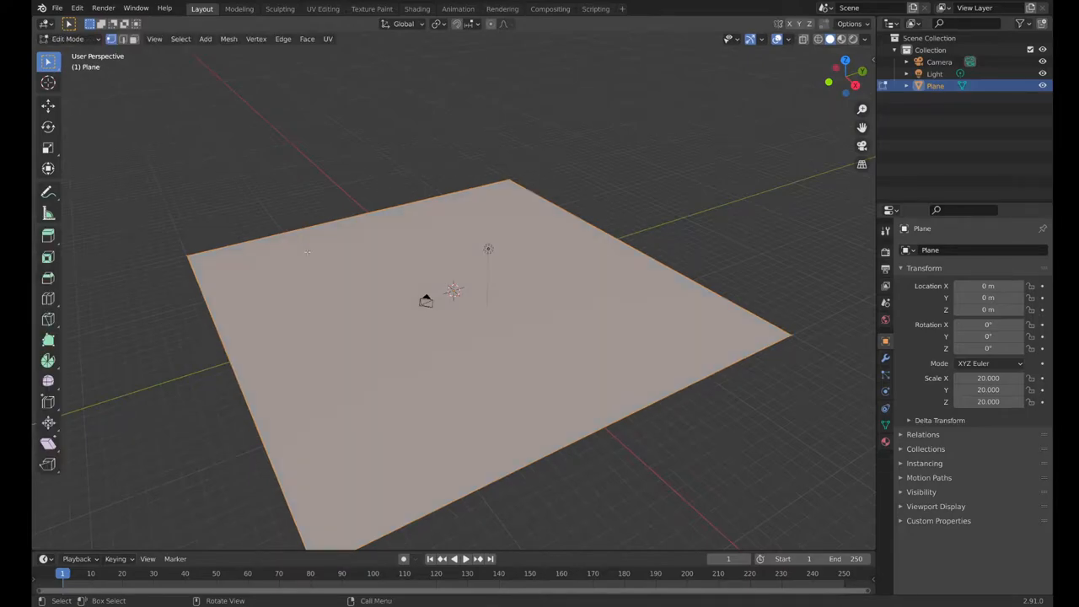
left_click(154, 121)
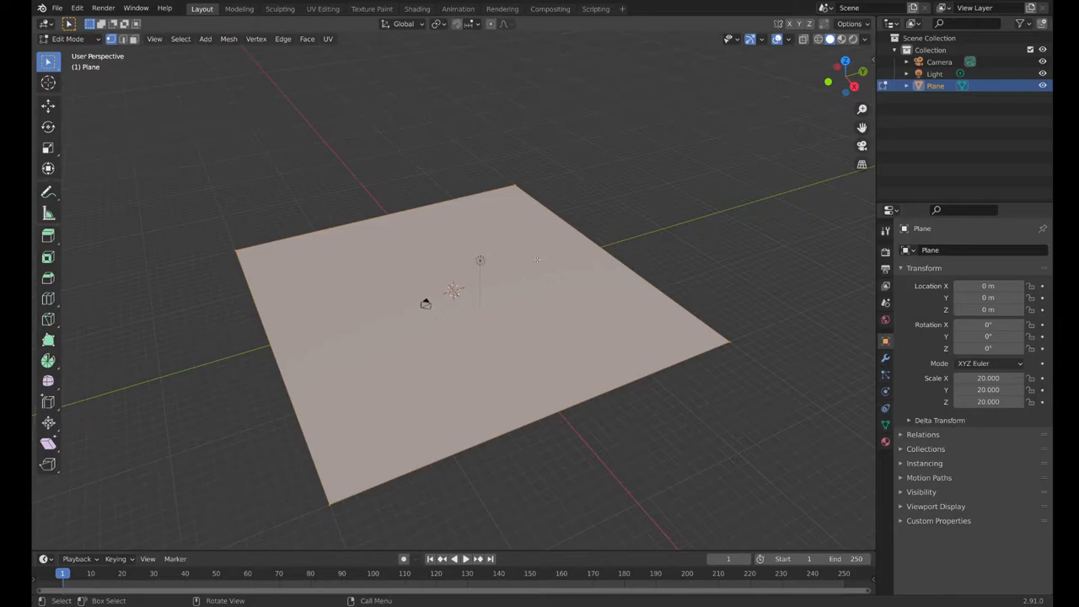
mouse_move(512, 261)
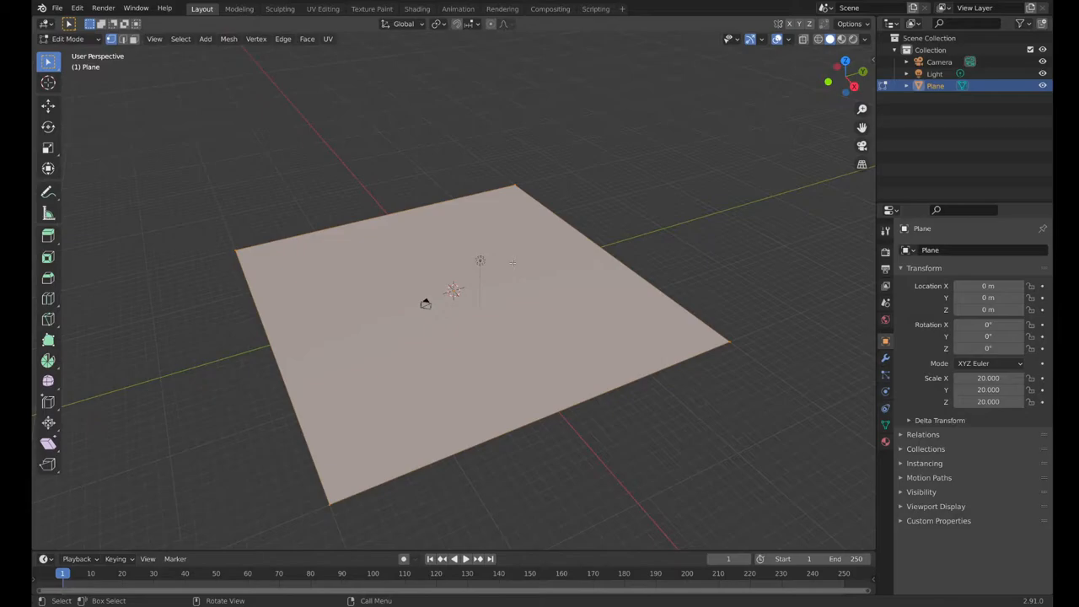
right_click(425, 303)
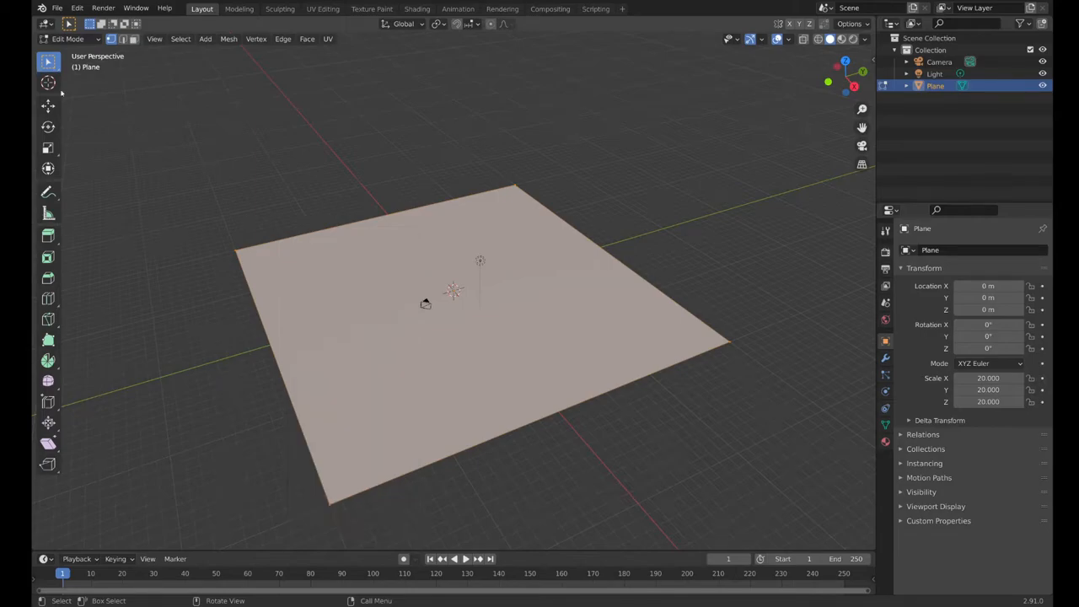
Step: Subdivide the plane twice, adjusting the number of cuts, into a dense grid
right_click(426, 303)
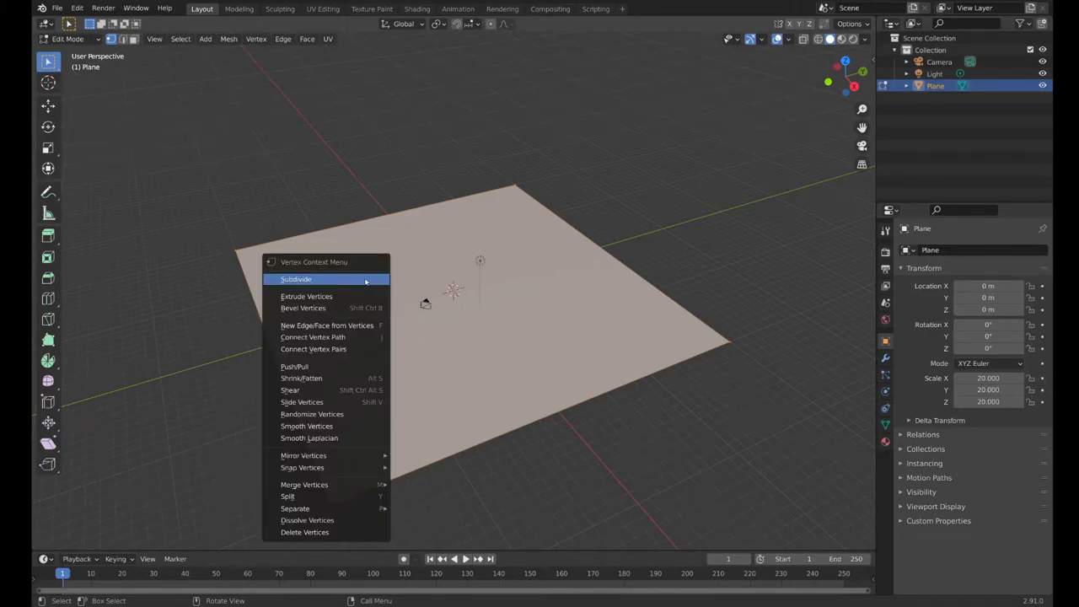
left_click(295, 279)
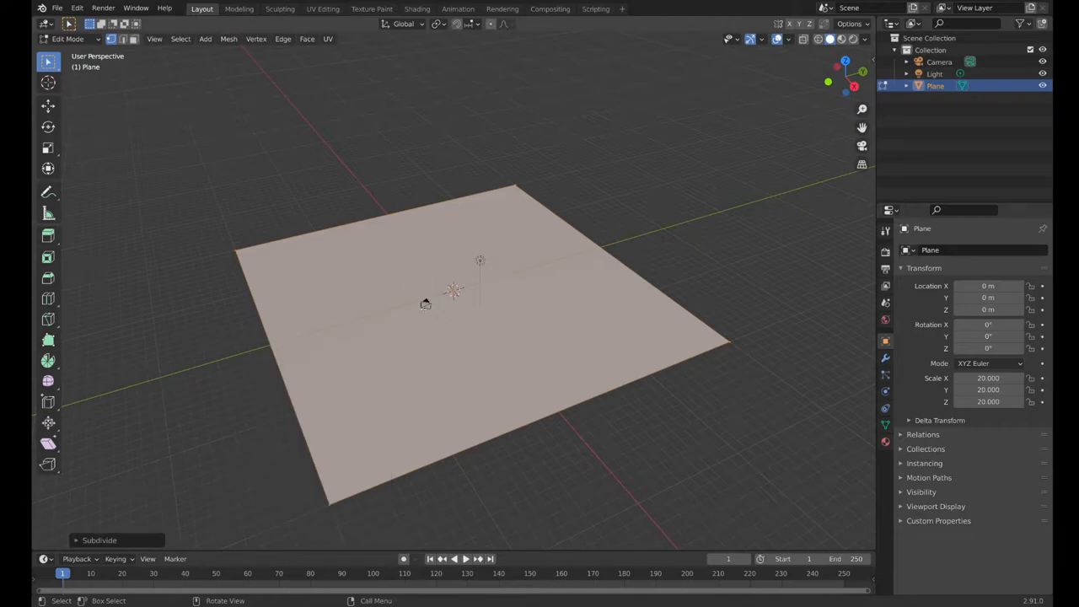
mouse_move(380, 347)
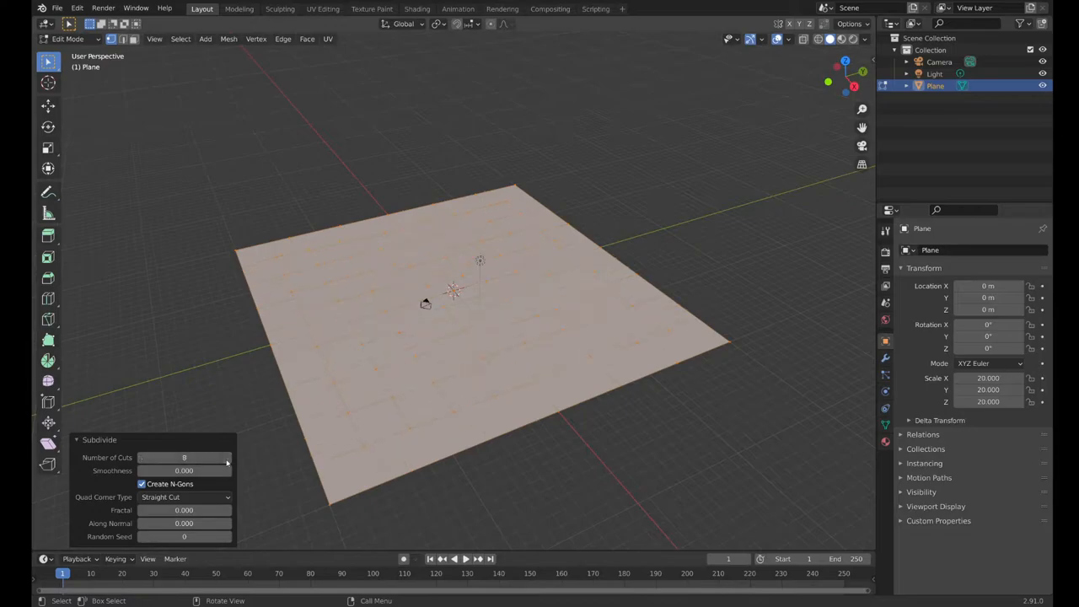
left_click(226, 457)
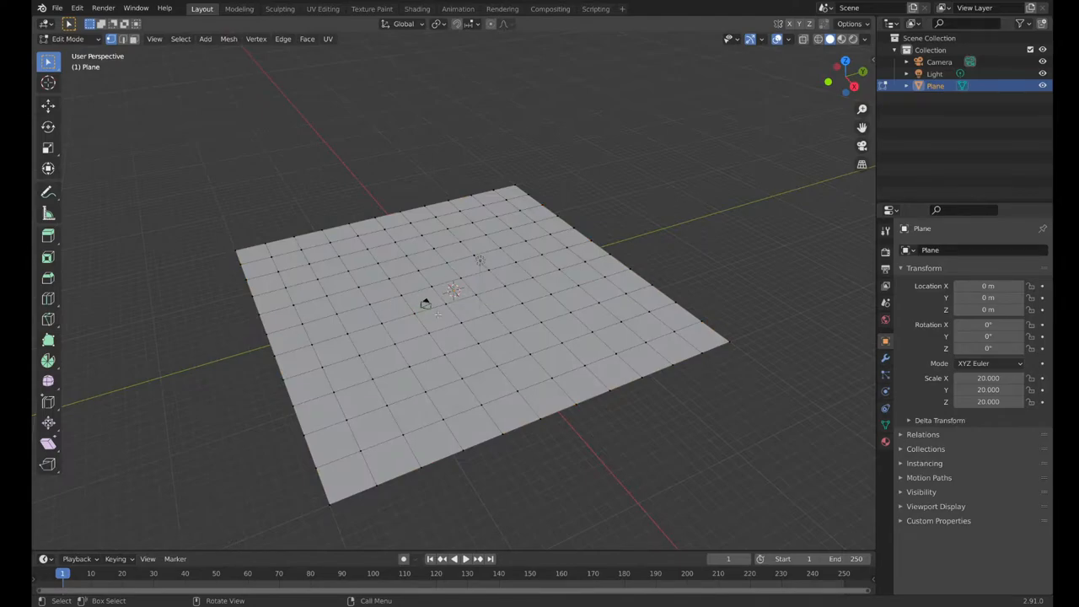
key("a")
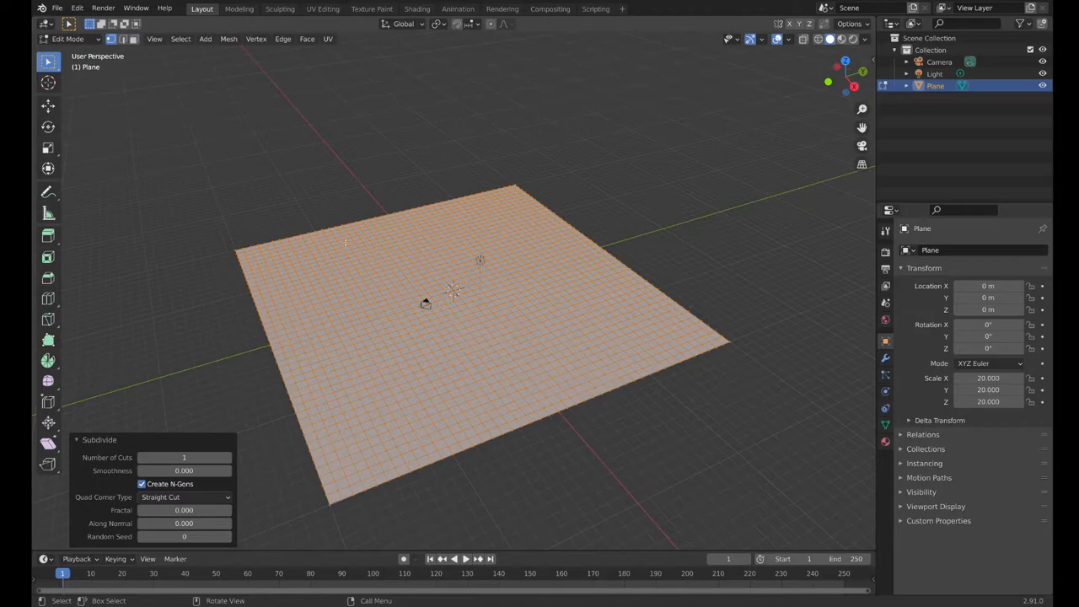
mouse_move(264, 379)
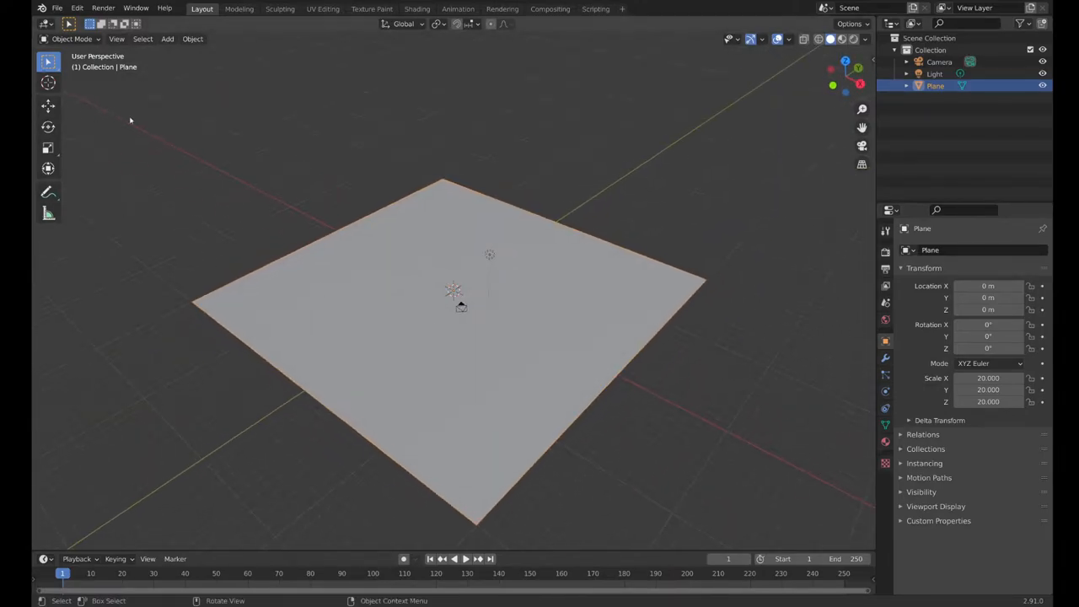
Step: In Edit Mode, raise a grid point into a tall spike and scale it wider
key("Tab")
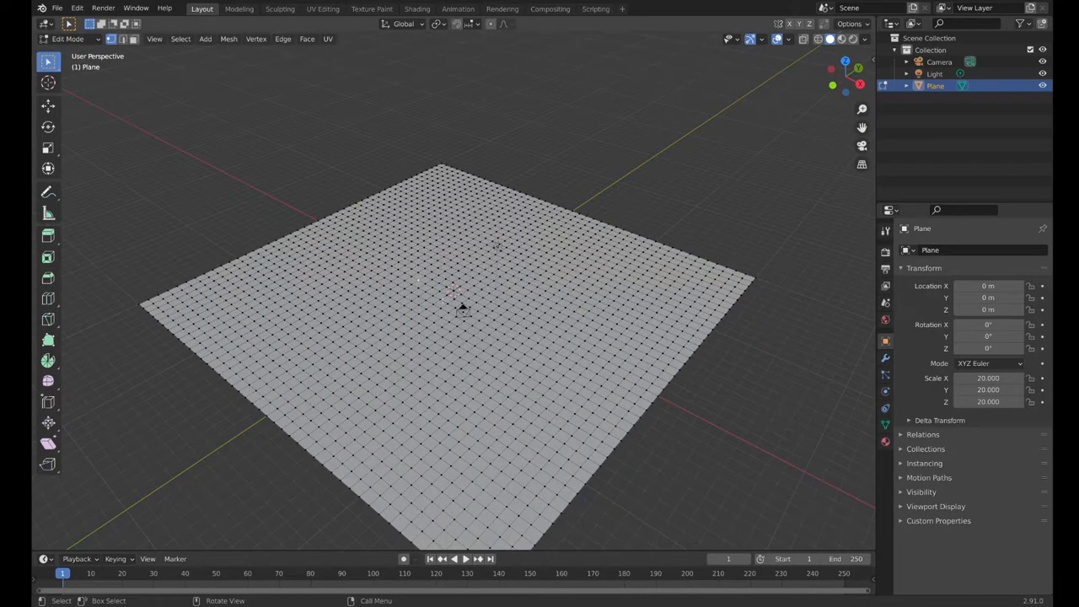
key("g")
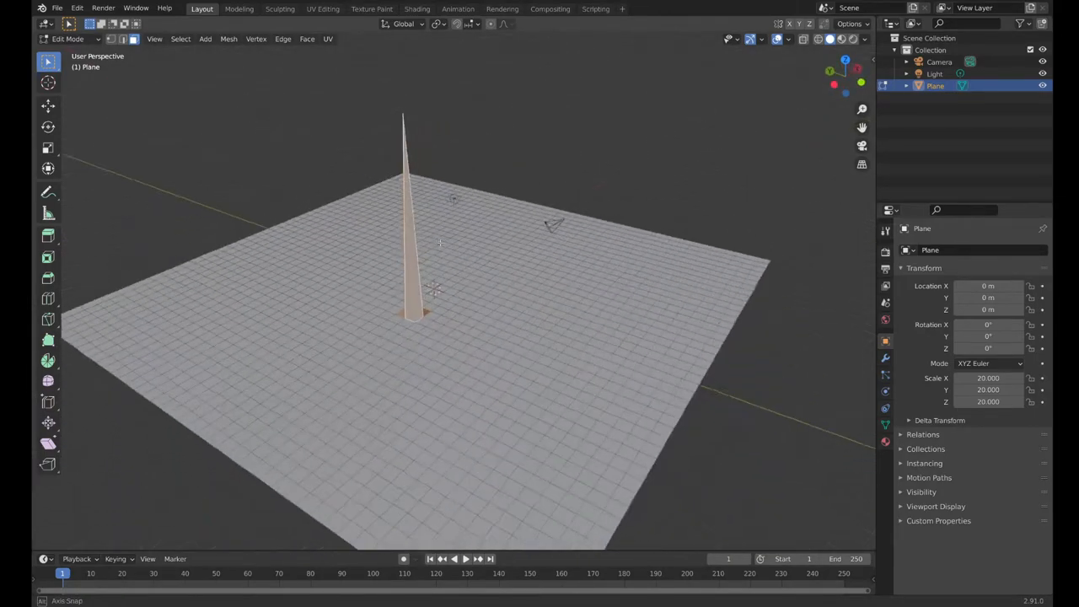
key("s")
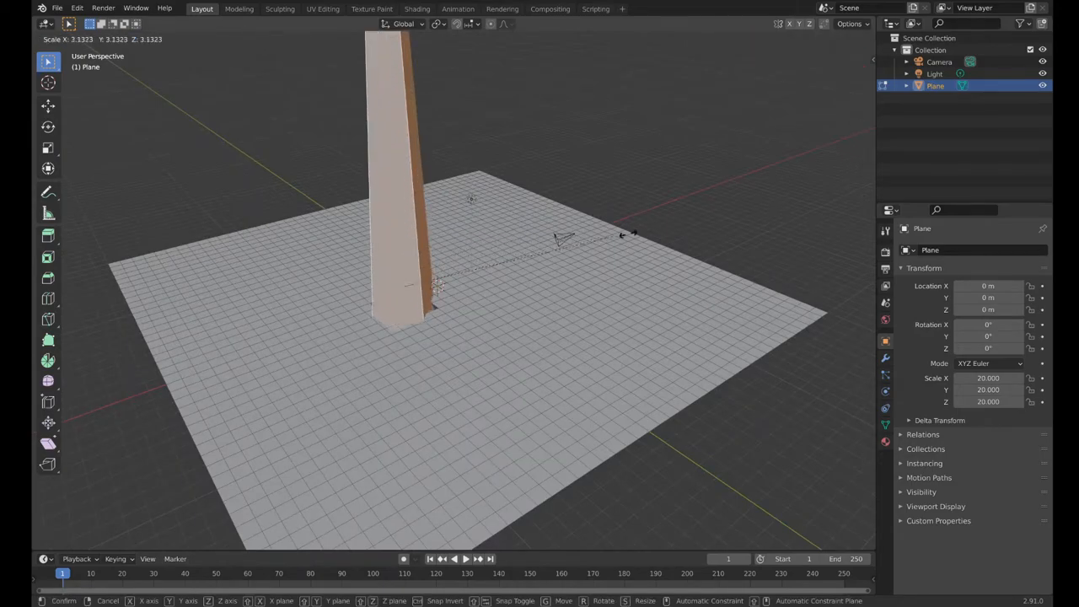
mouse_move(527, 267)
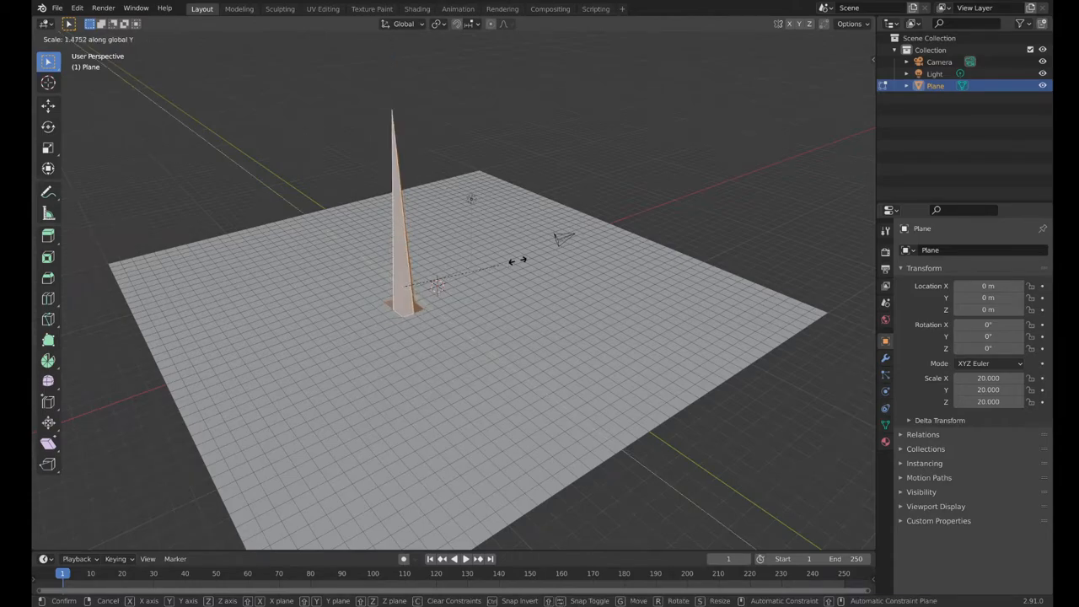
mouse_move(377, 288)
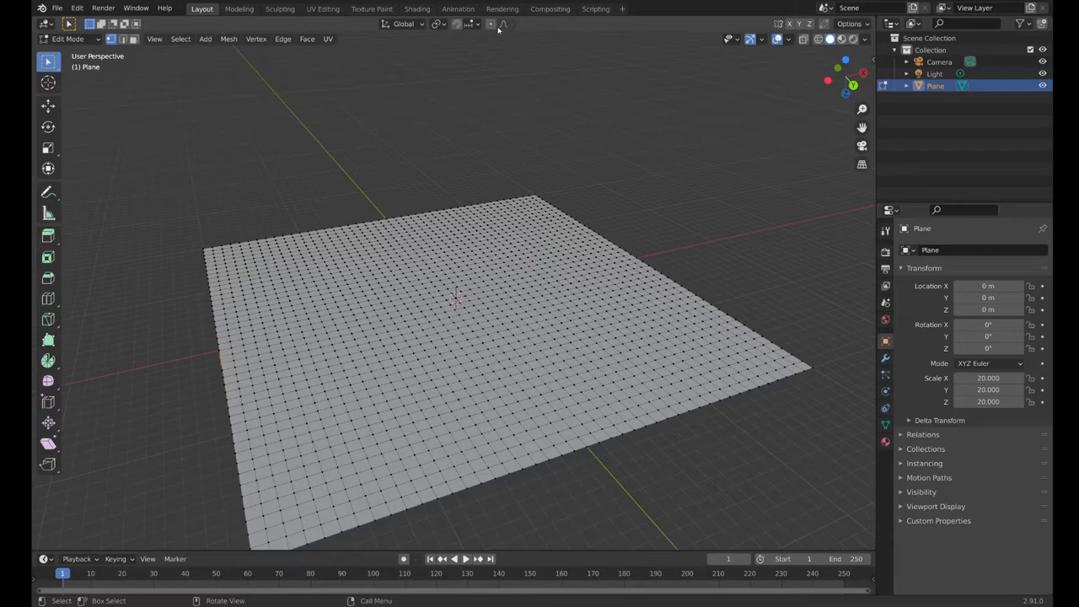
mouse_move(502, 24)
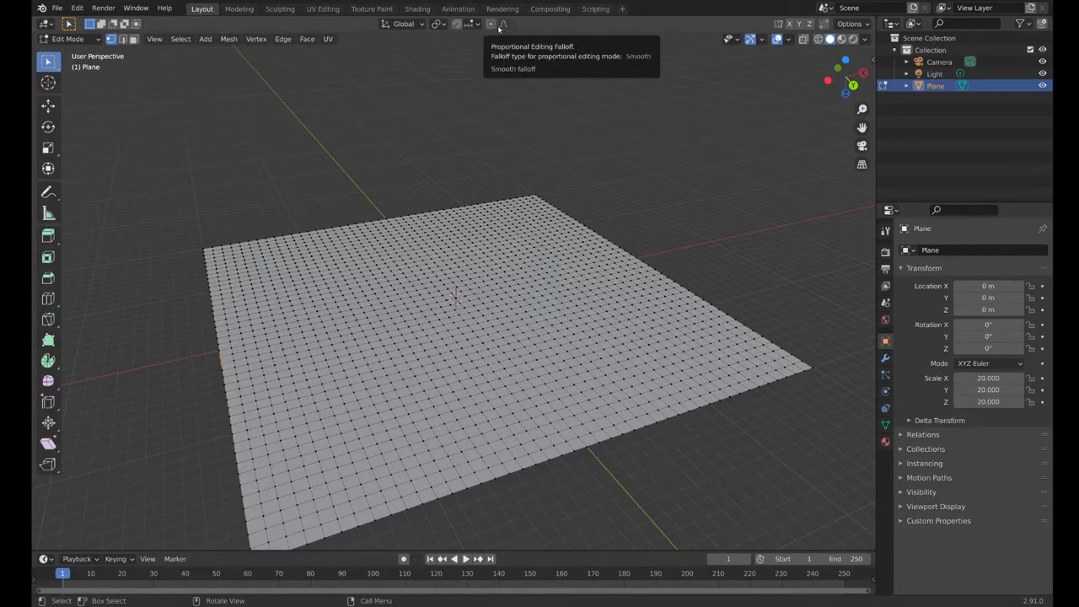
mouse_move(490, 24)
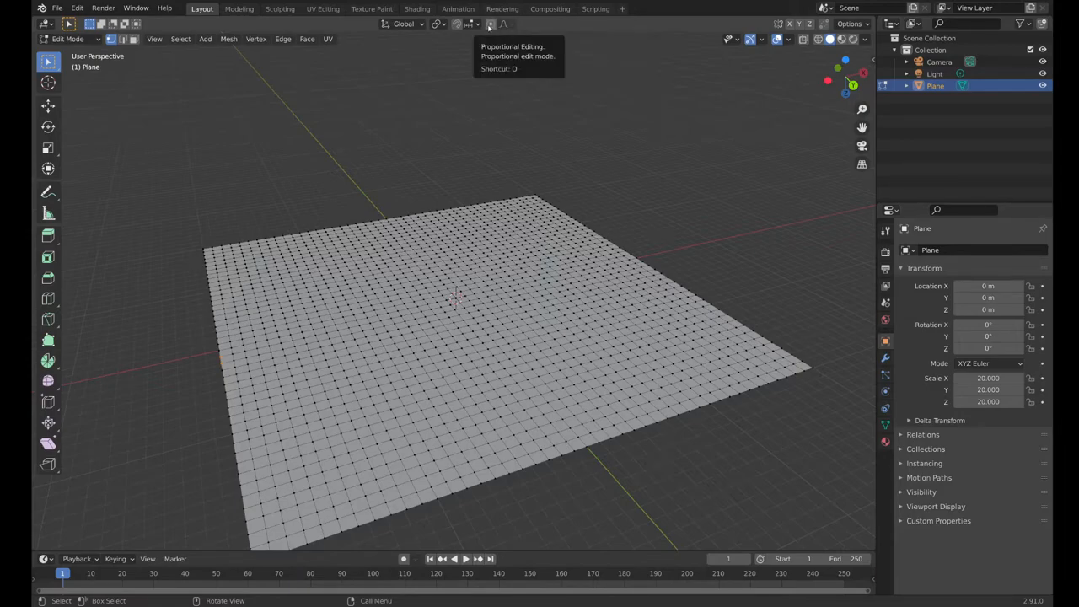
mouse_move(497, 198)
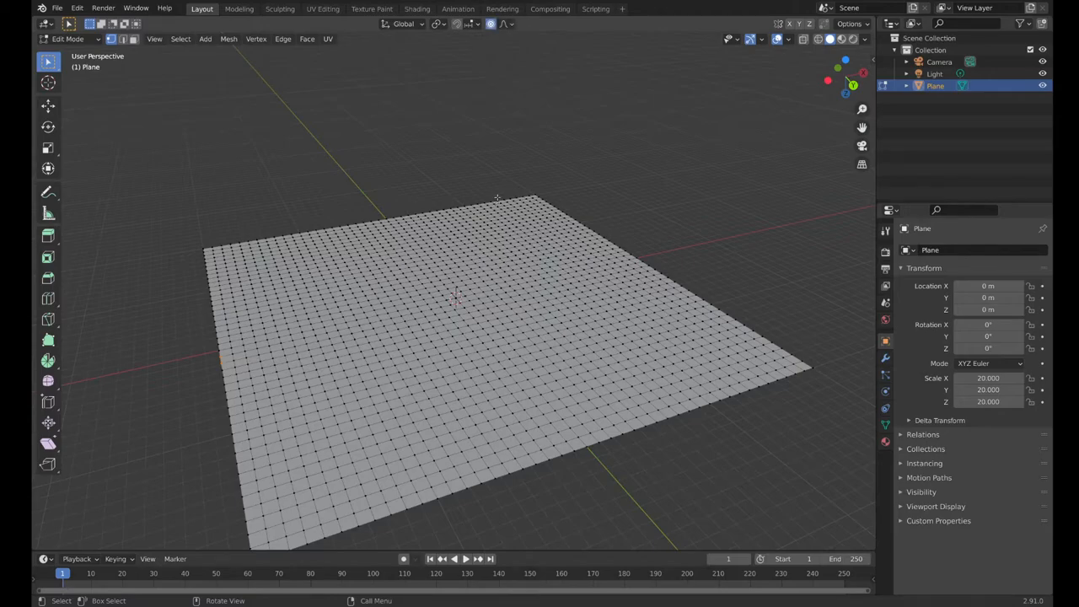
mouse_move(129, 71)
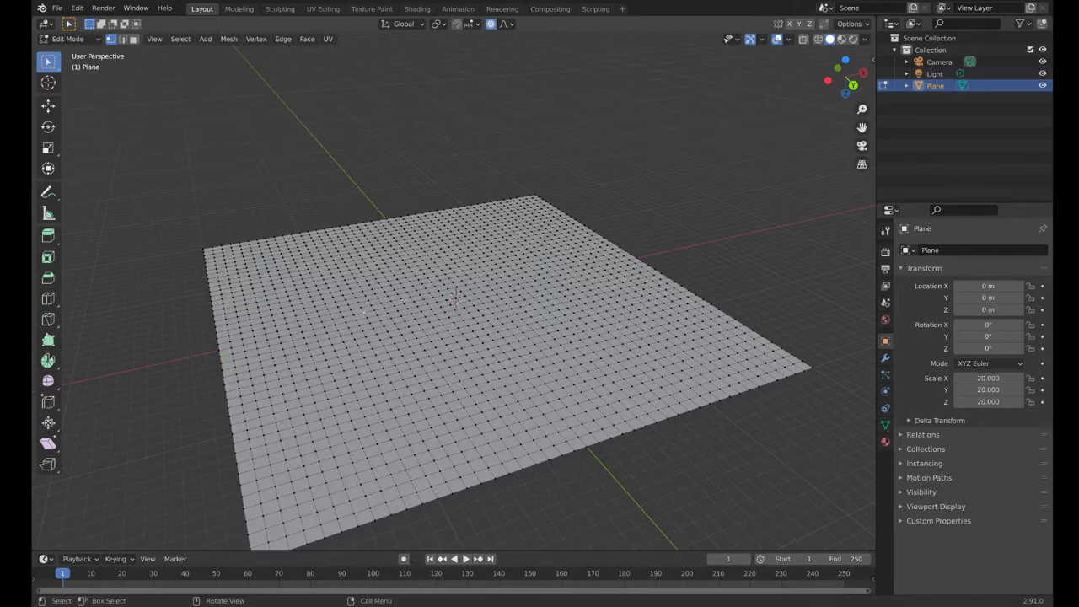
Step: Pull a grid point straight up with smooth proportional falloff into a tapering peak
key("g")
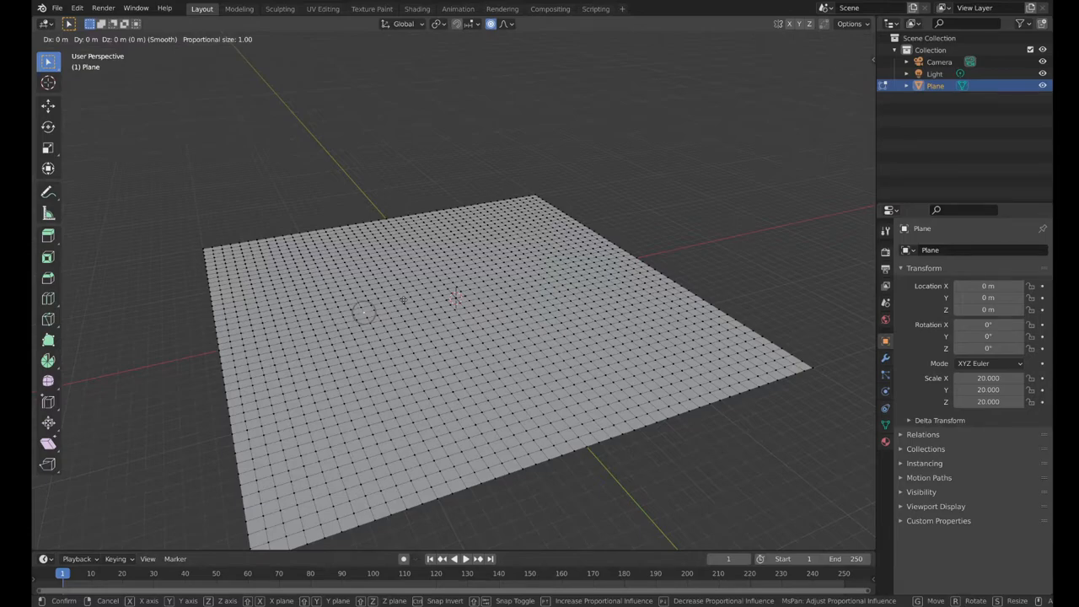
key("z")
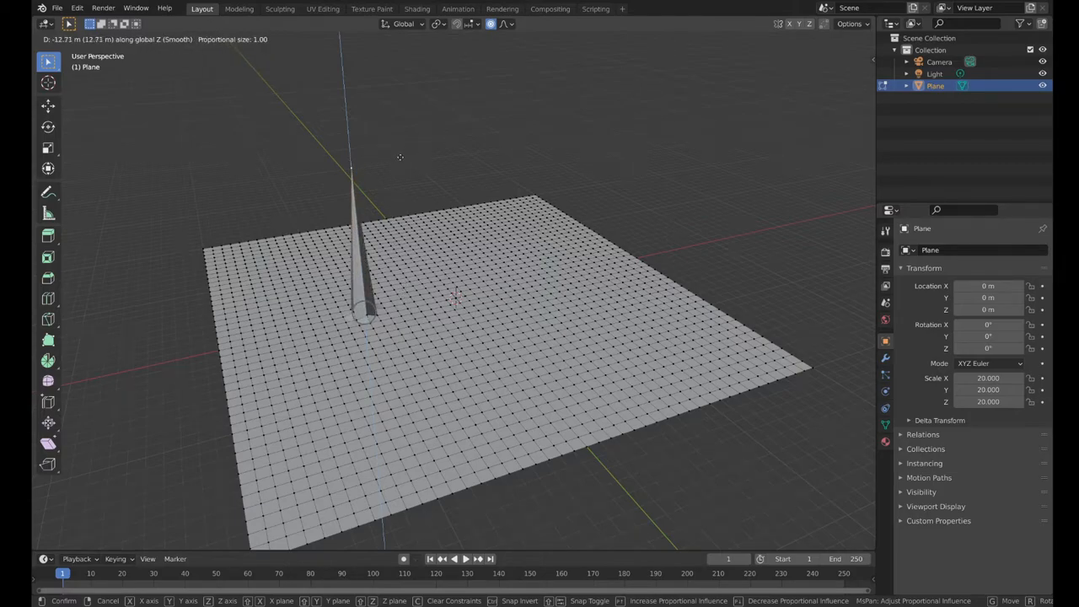
mouse_move(384, 200)
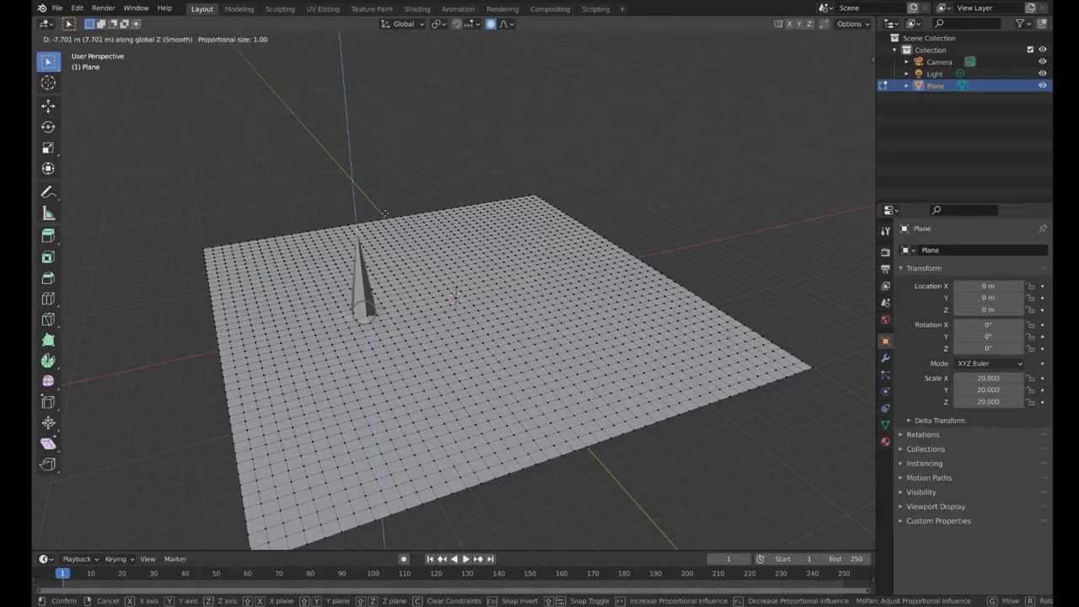
mouse_move(362, 312)
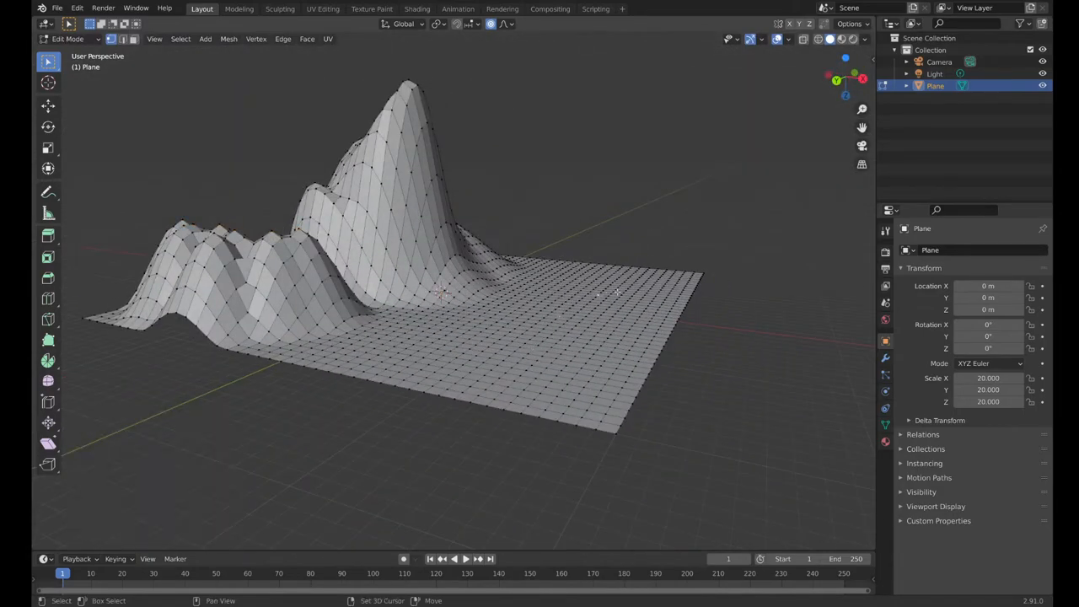
Step: Leave Edit Mode and delete the mountain plane, leaving only camera and light
key("g")
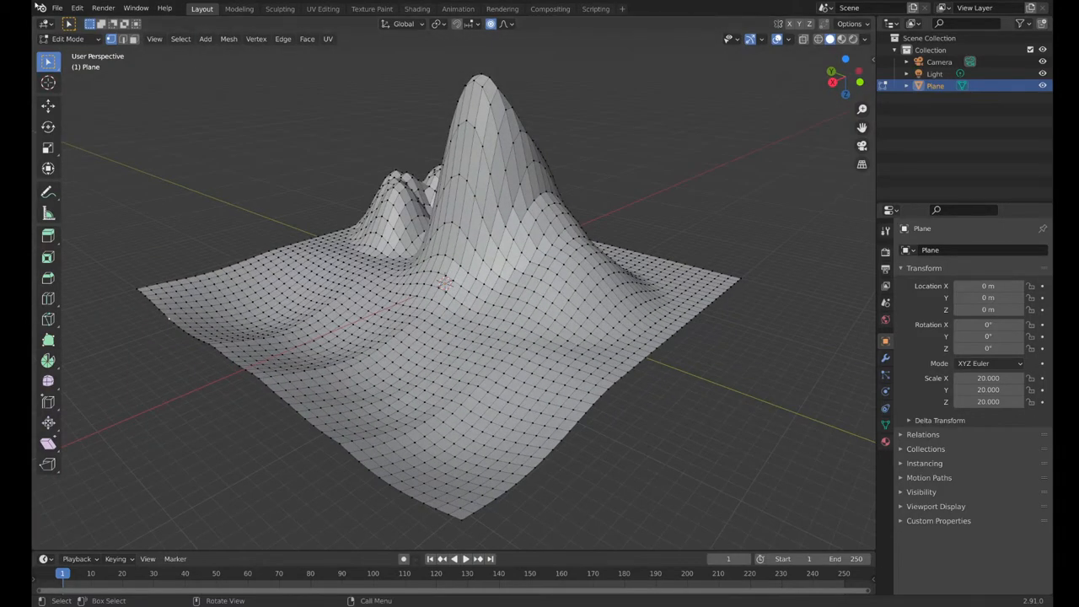
key("Tab")
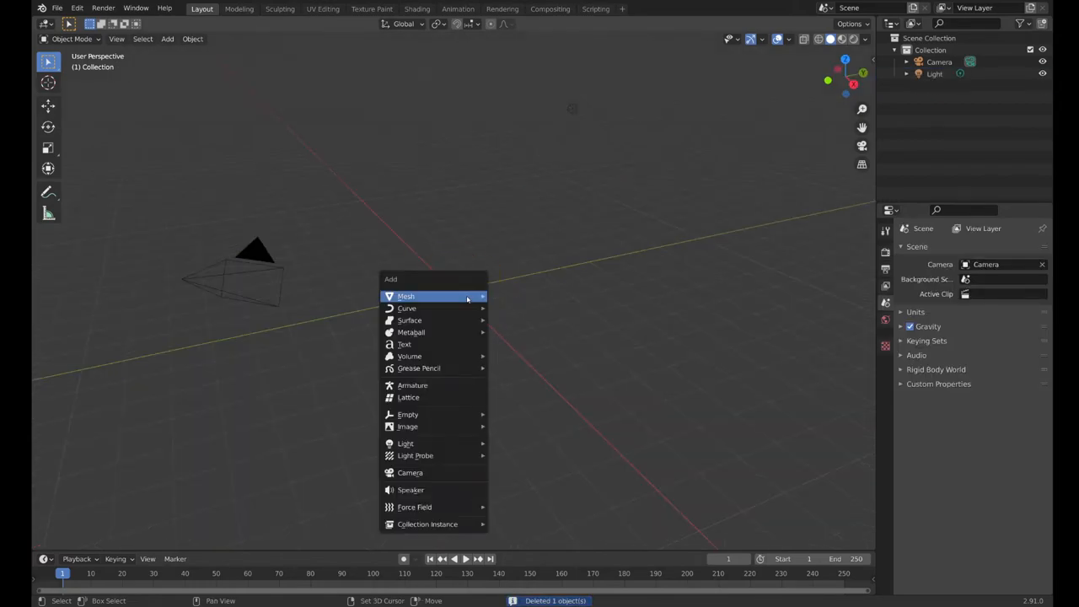
Step: Add a new plane scaled by 20, subdivide it, and enable proportional editing
left_click(406, 296)
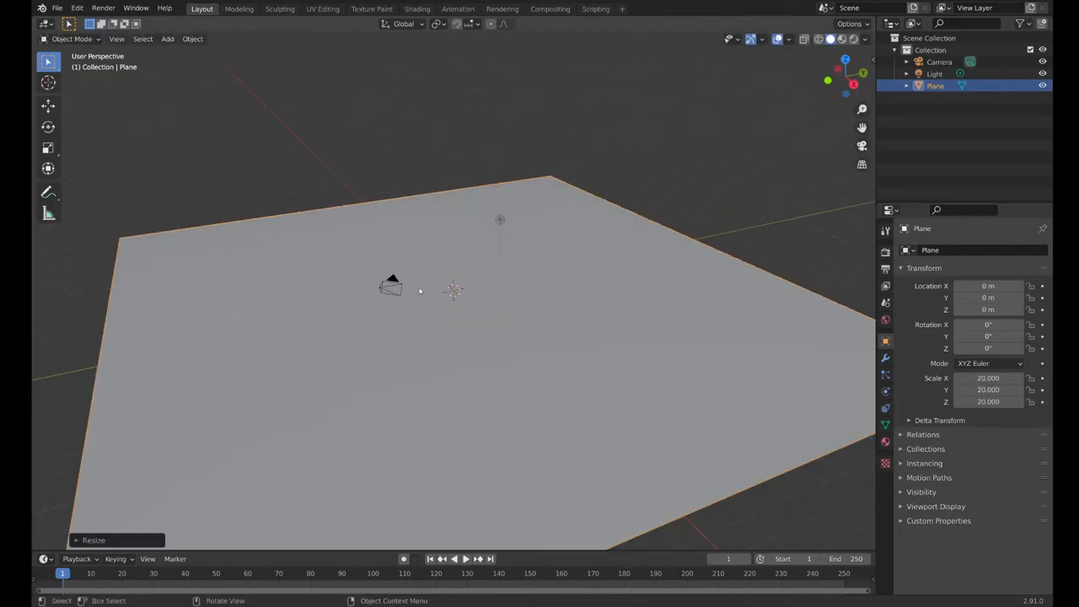
right_click(421, 291)
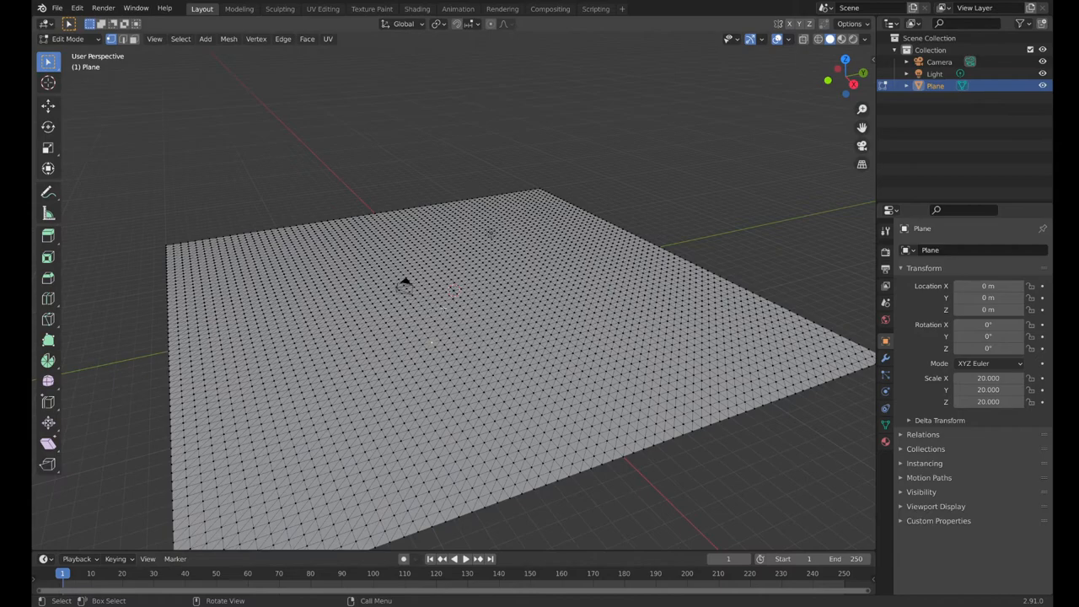
key("a")
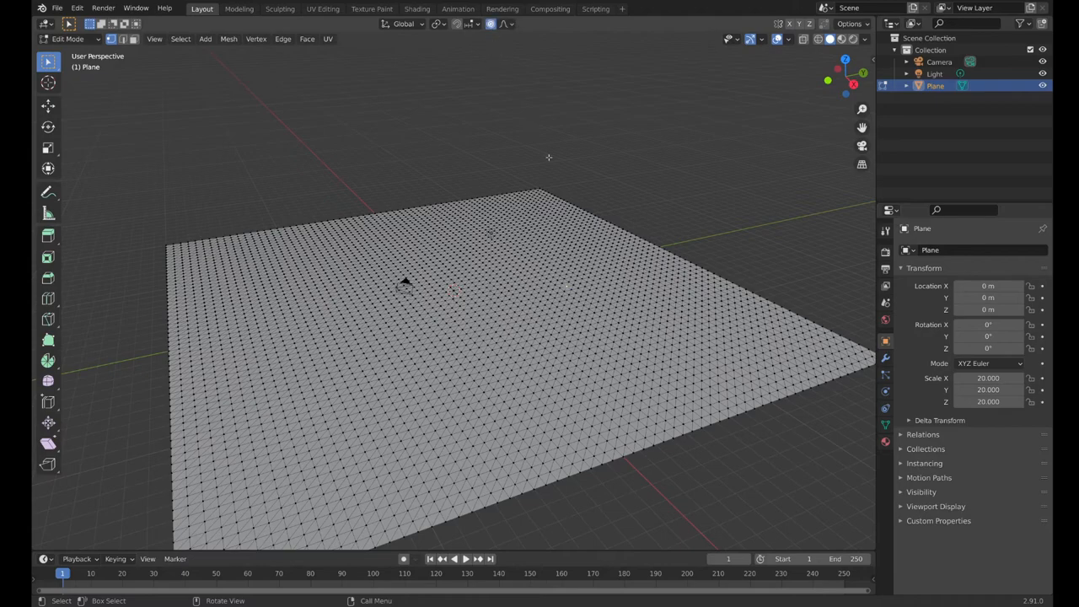
Step: Lift a central point into a smooth rounded hill, then move the hilltop again
key("g")
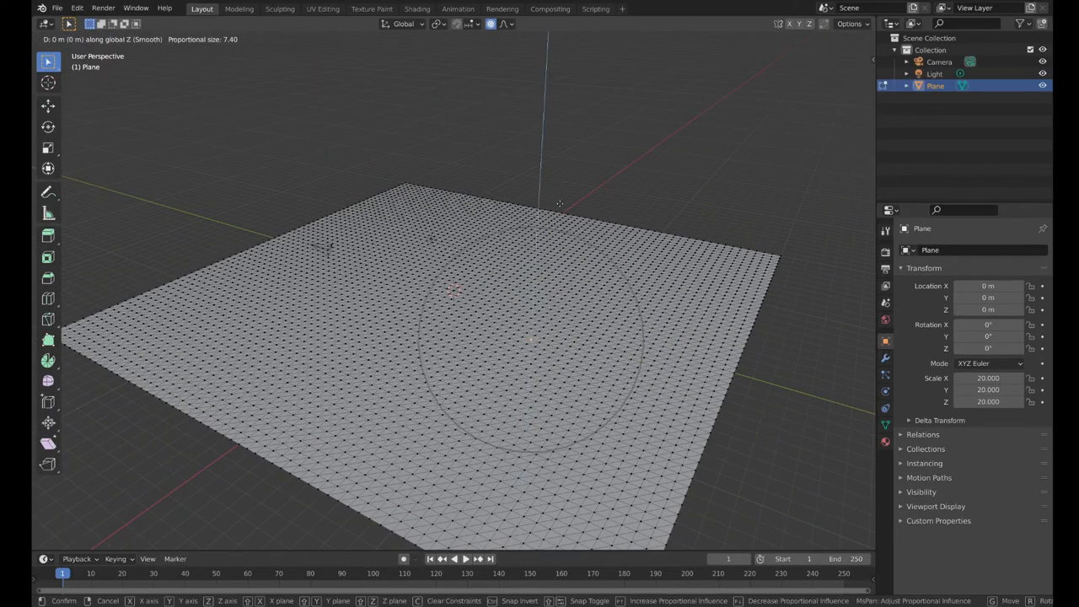
mouse_move(559, 86)
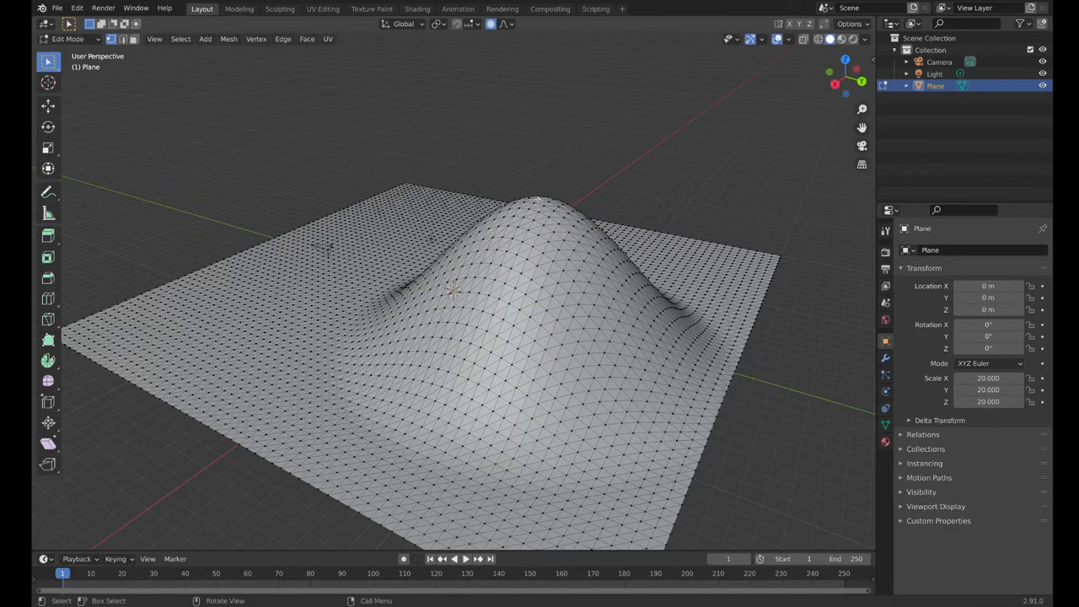
key("g")
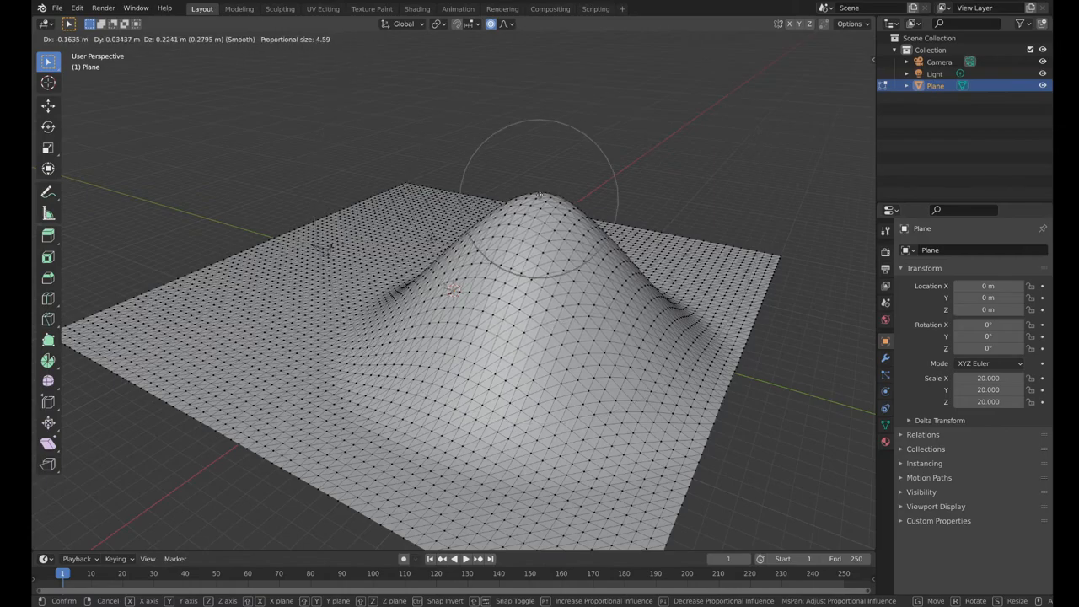